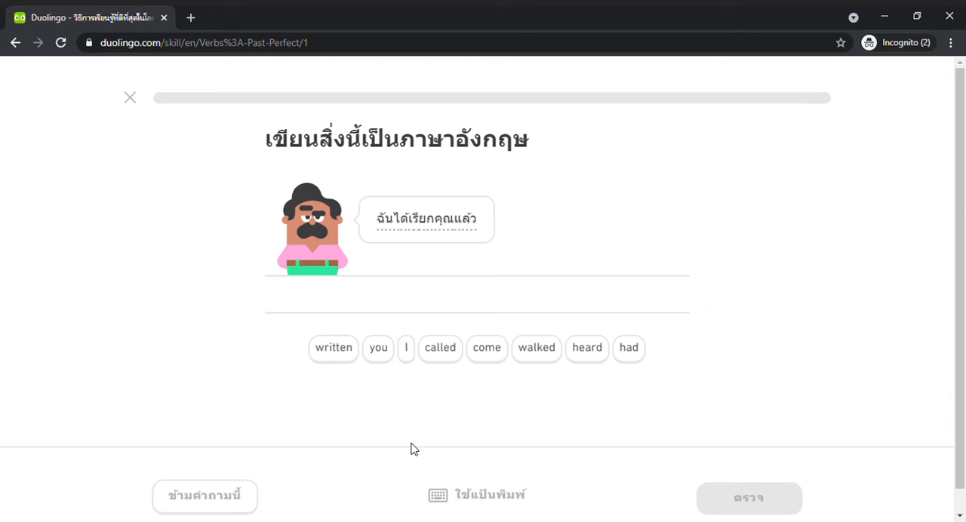
# Answer the translation as 'I had called you' and submit it
pyautogui.click(404, 347)
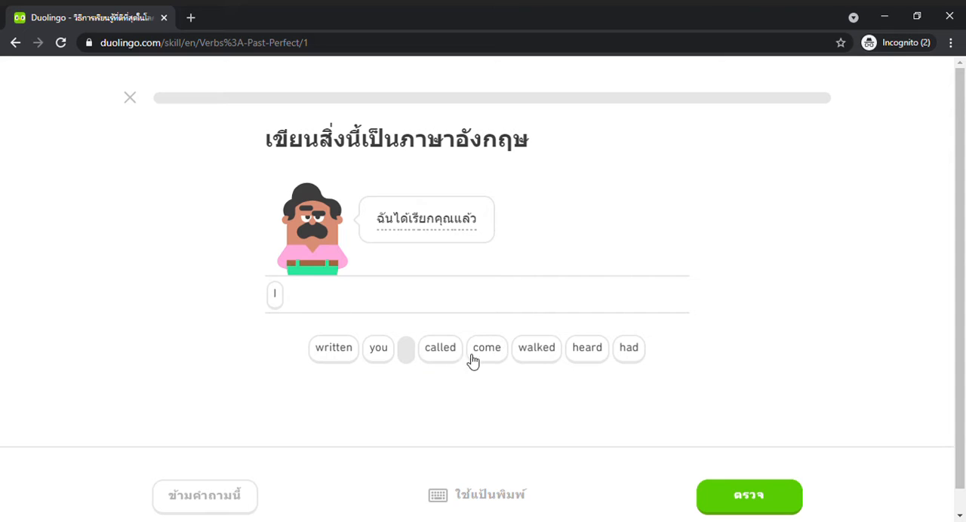
pyautogui.click(627, 347)
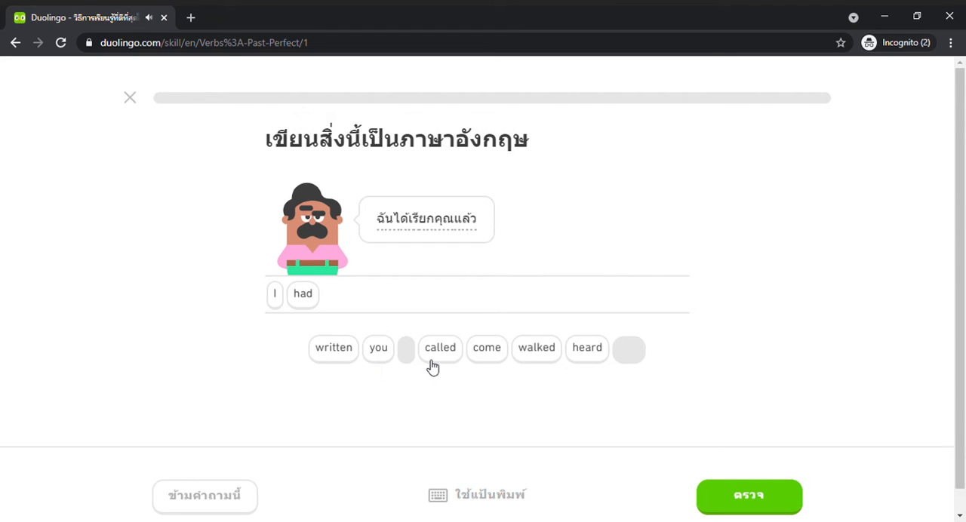
pyautogui.click(440, 347)
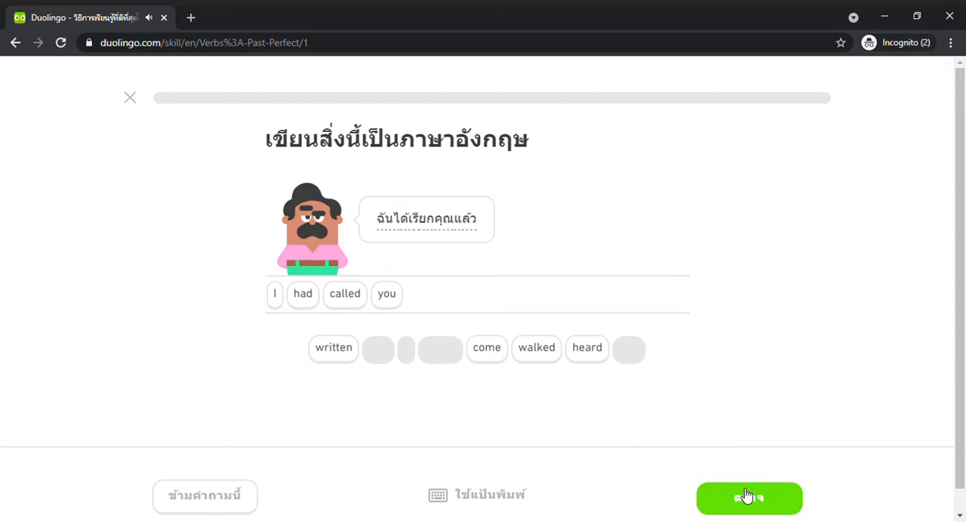
pyautogui.click(748, 498)
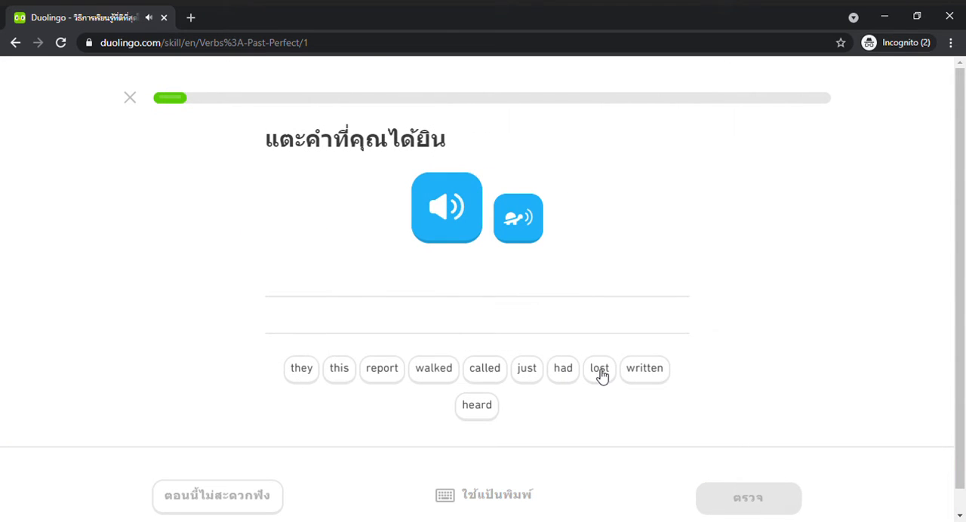
# Build the heard sentence starting 'they had just…' in the listening exercise
pyautogui.click(301, 368)
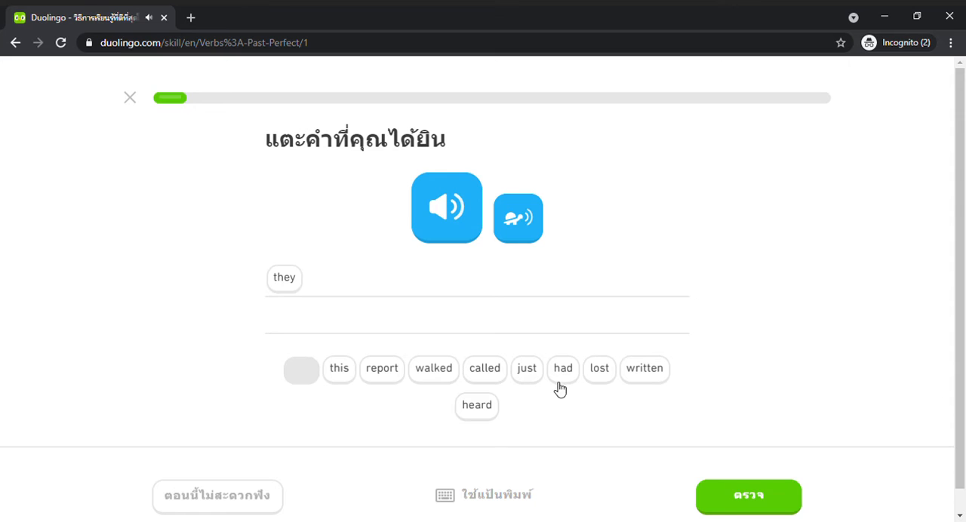
pyautogui.click(563, 368)
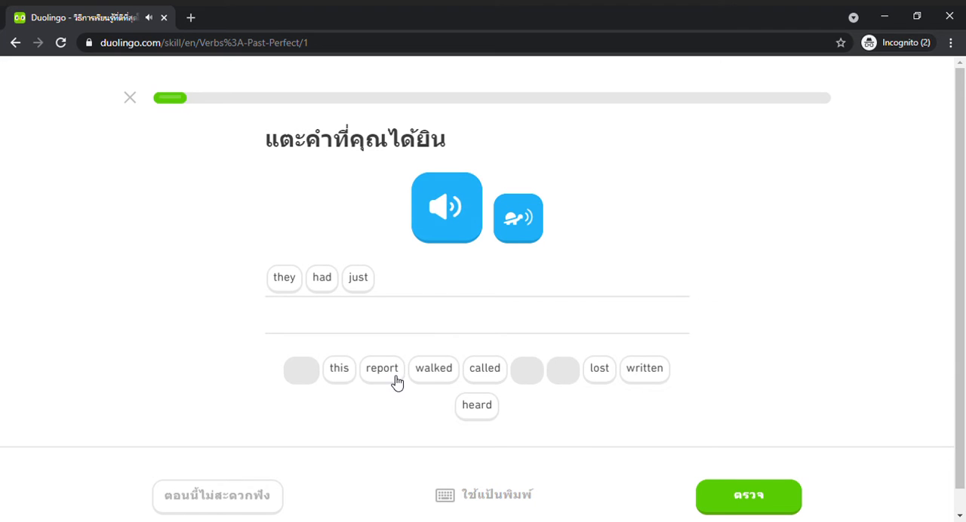
pyautogui.click(642, 369)
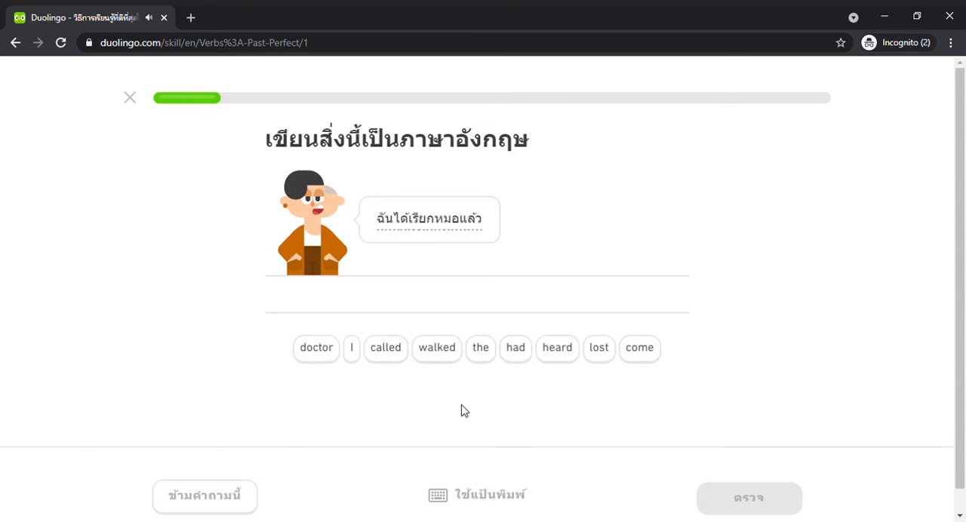
# Submit 'I had called the doctor' and the heard sentence 'he had never walked'
pyautogui.click(350, 347)
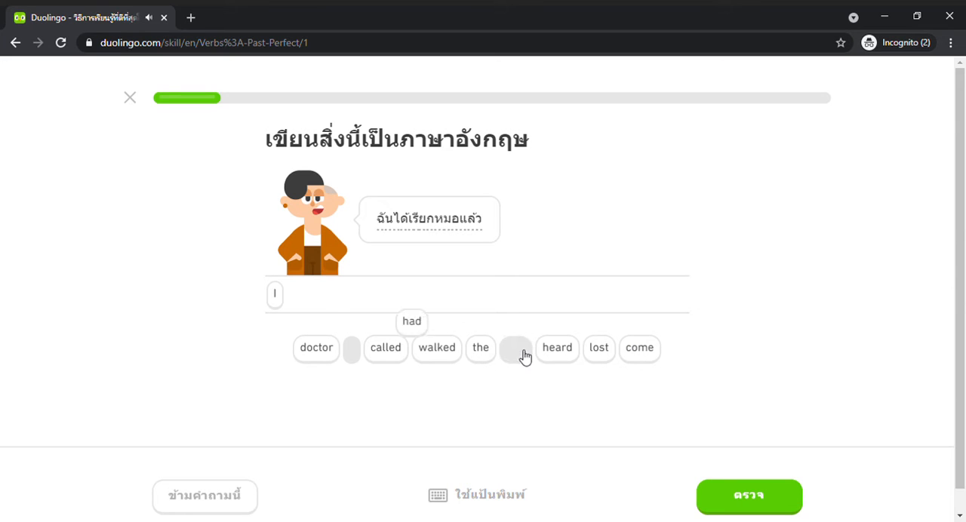
pyautogui.click(386, 347)
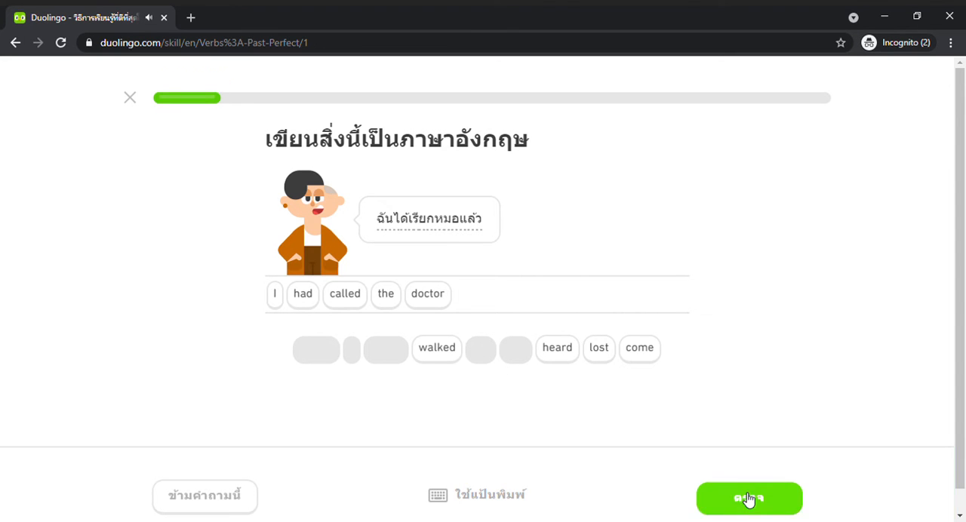
pyautogui.click(748, 498)
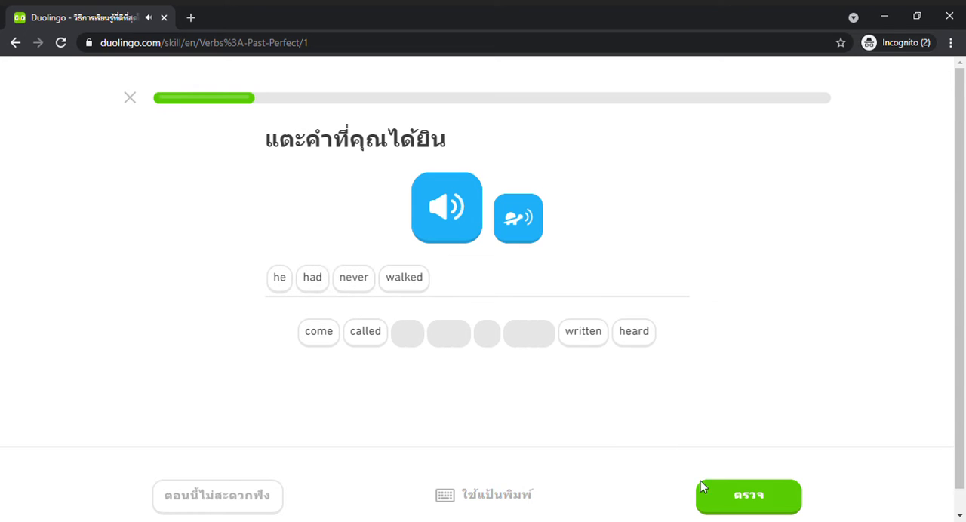
pyautogui.click(749, 495)
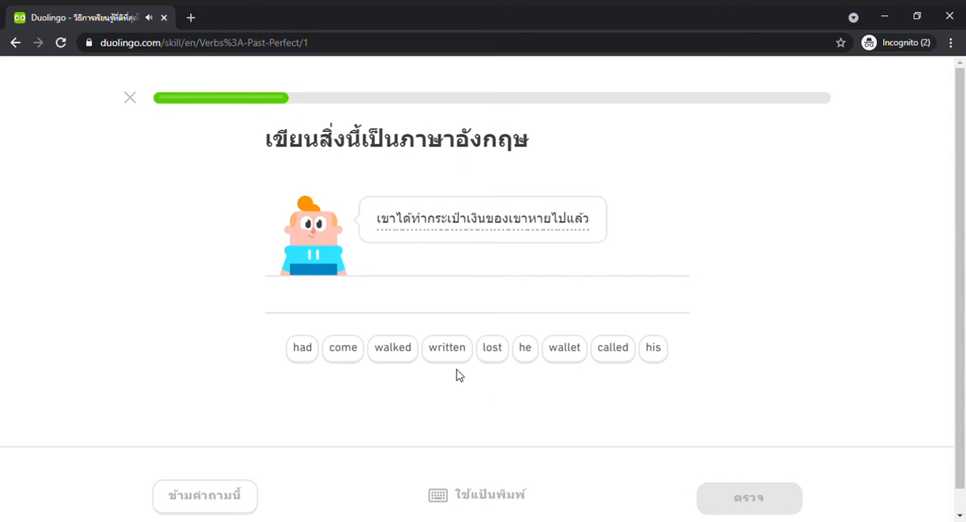
# Build 'he had lost his wallet' and start 'my father told me…'
pyautogui.click(525, 347)
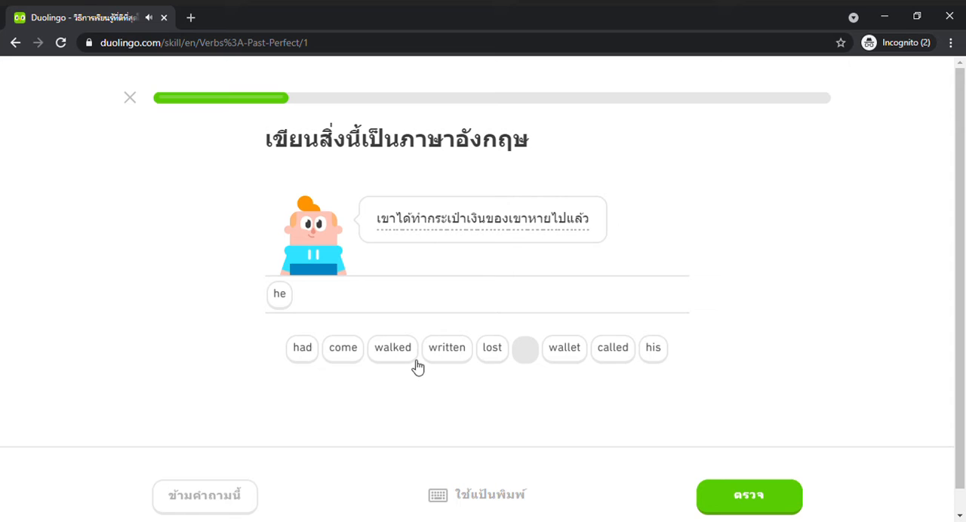
pyautogui.click(492, 347)
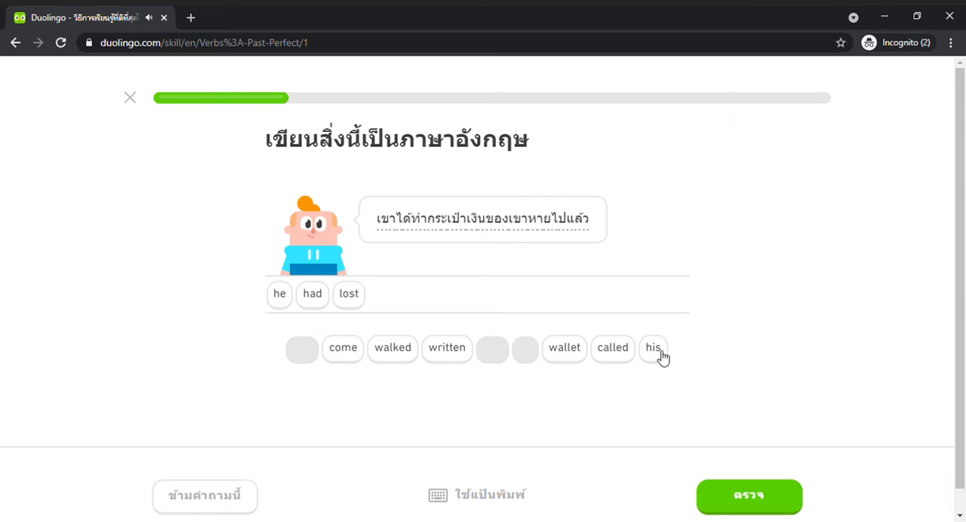
pyautogui.click(652, 347)
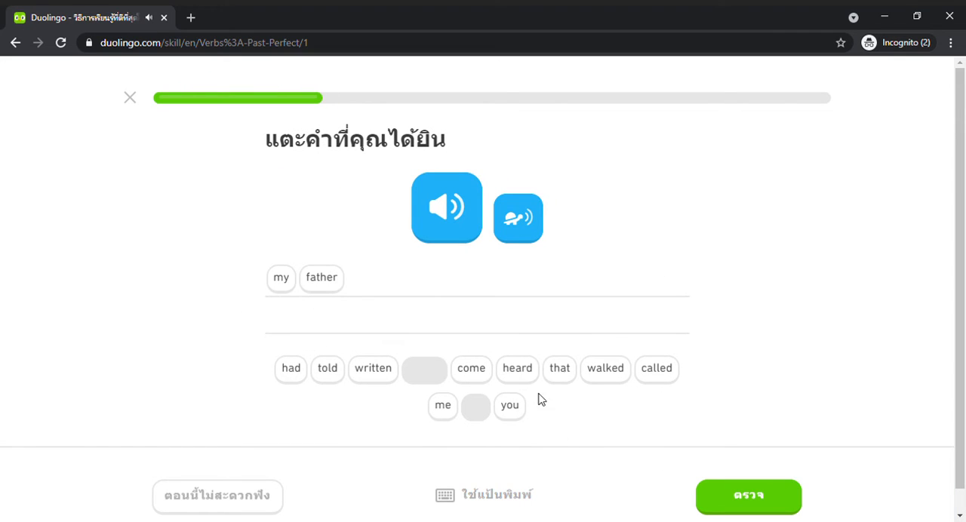
pyautogui.click(326, 368)
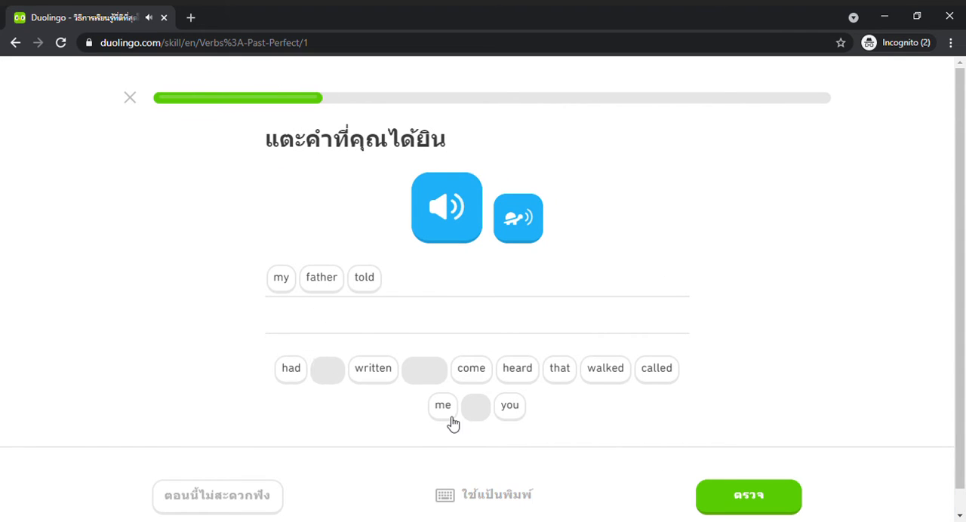
pyautogui.click(442, 404)
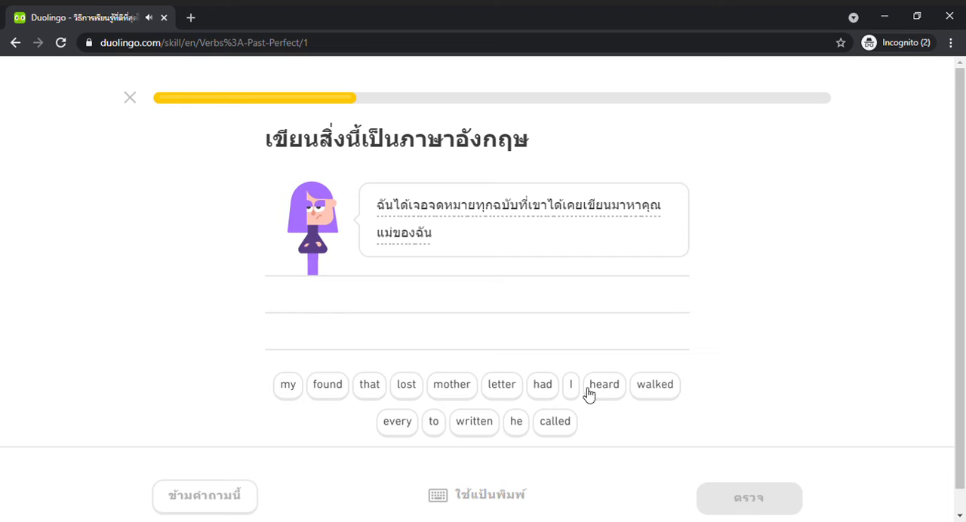
# Assemble 'I found every letter that he had written to my mother' and submit it
pyautogui.click(571, 384)
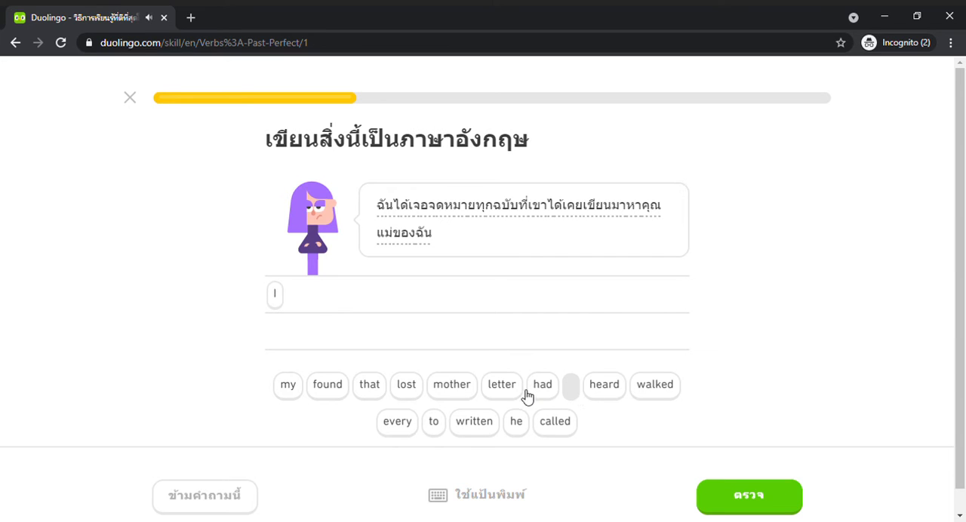
pyautogui.moveTo(425, 430)
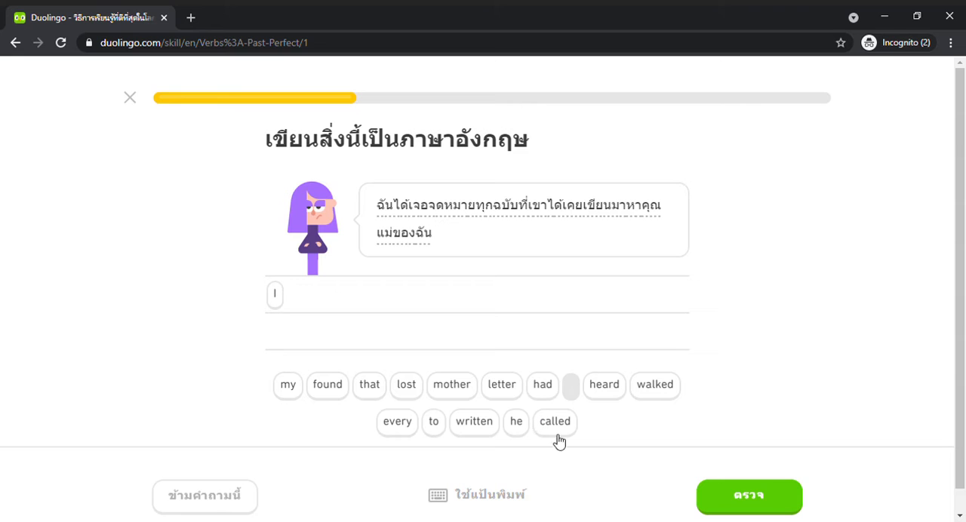
pyautogui.click(326, 383)
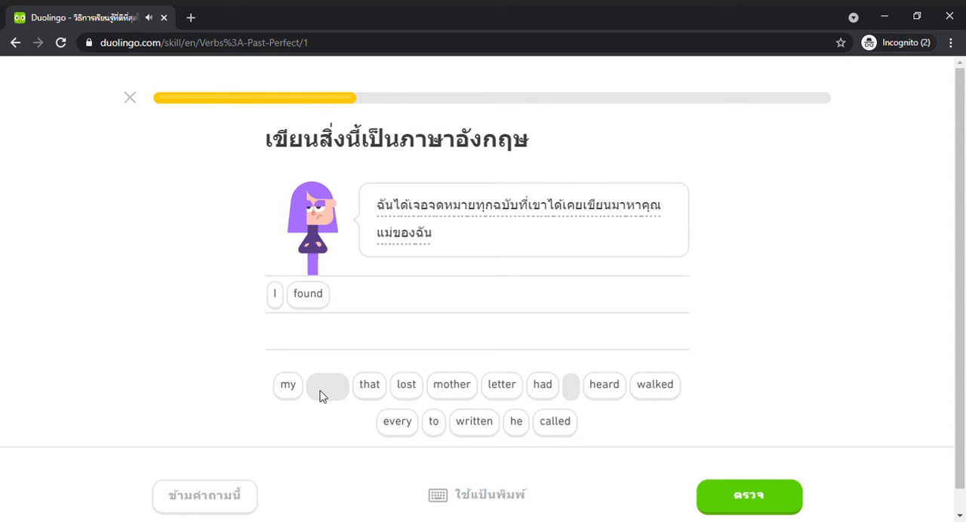
pyautogui.click(395, 421)
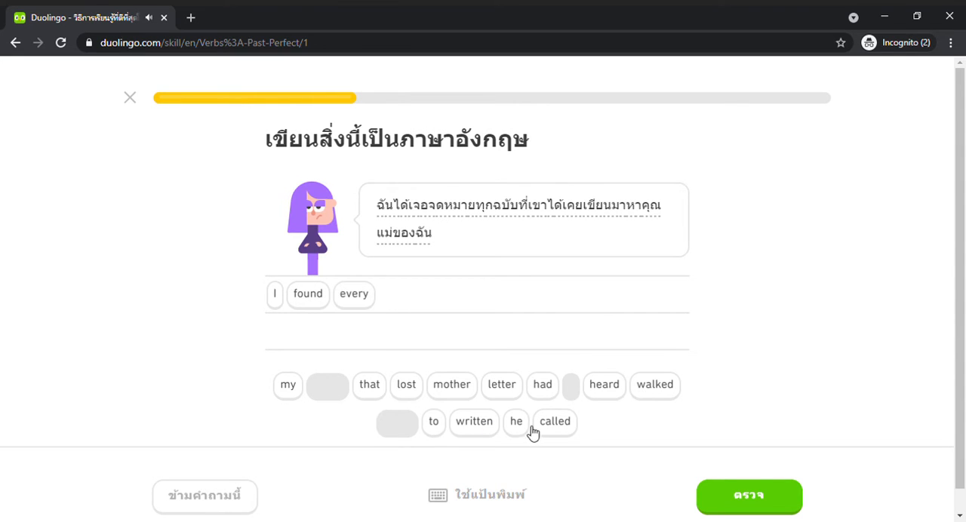
pyautogui.click(500, 383)
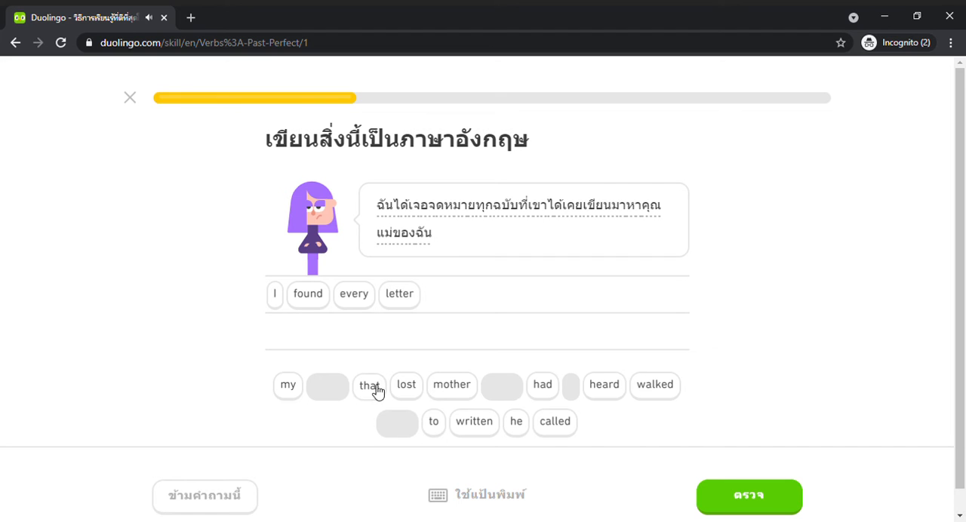
pyautogui.click(370, 385)
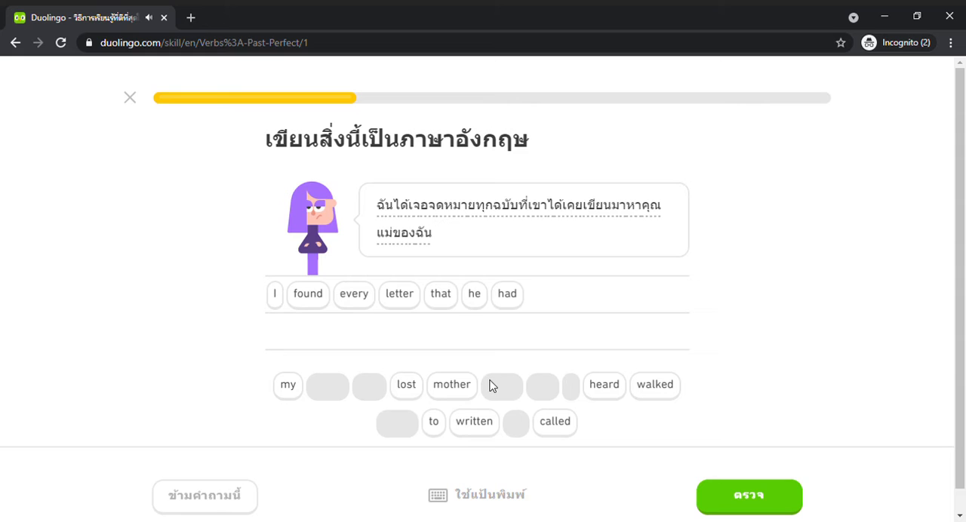
pyautogui.moveTo(495, 434)
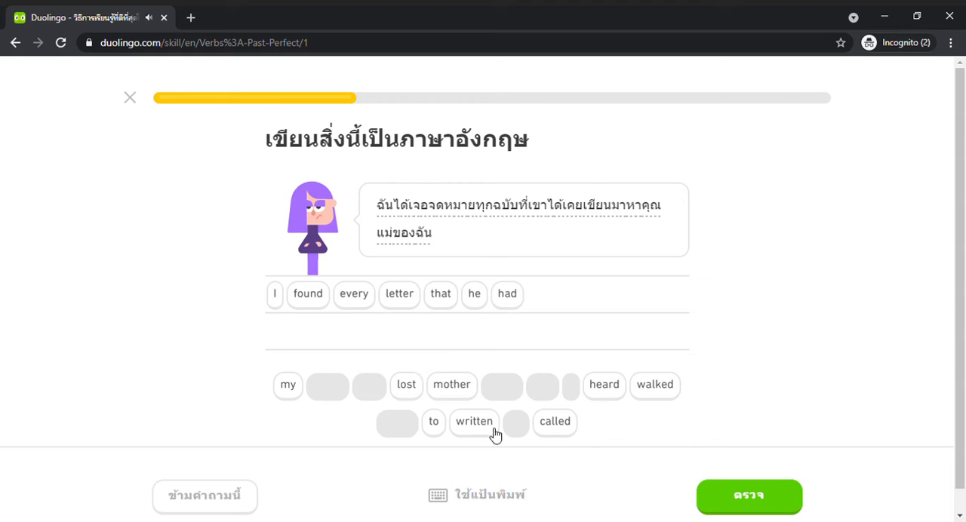
pyautogui.click(474, 421)
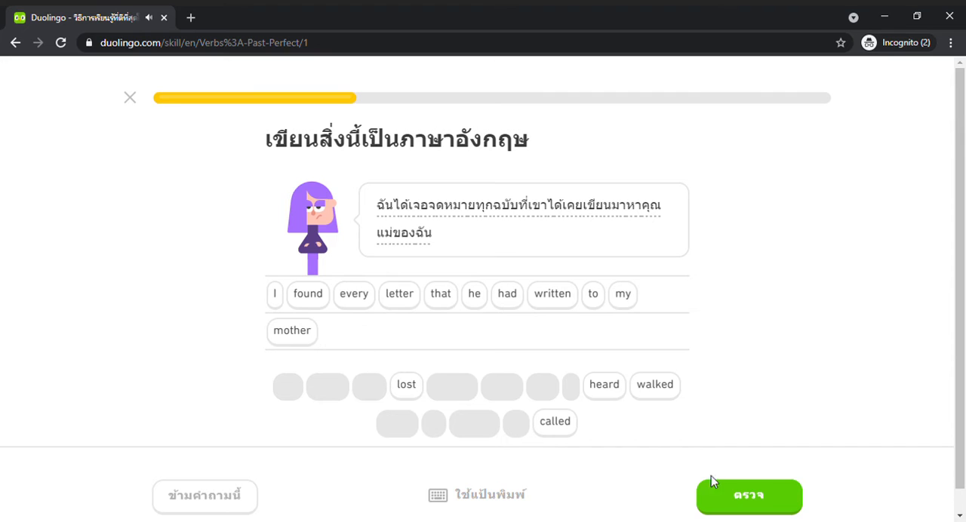
pyautogui.click(748, 495)
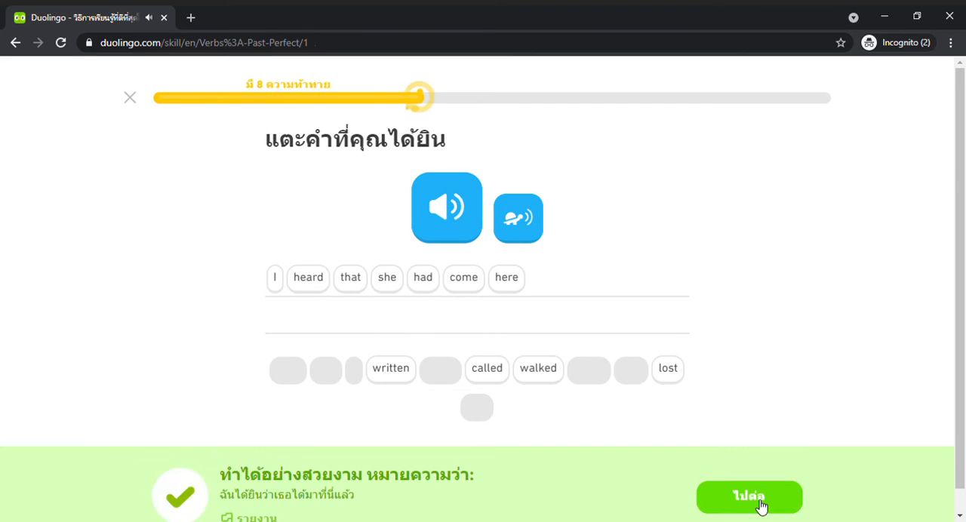
# Move past the correct answer and submit 'she had just walked'
pyautogui.click(749, 496)
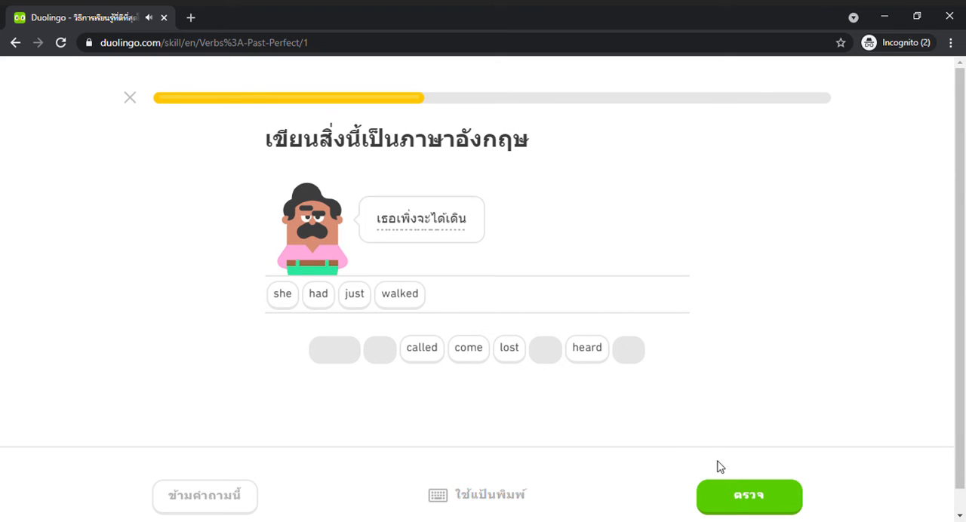
pyautogui.click(748, 496)
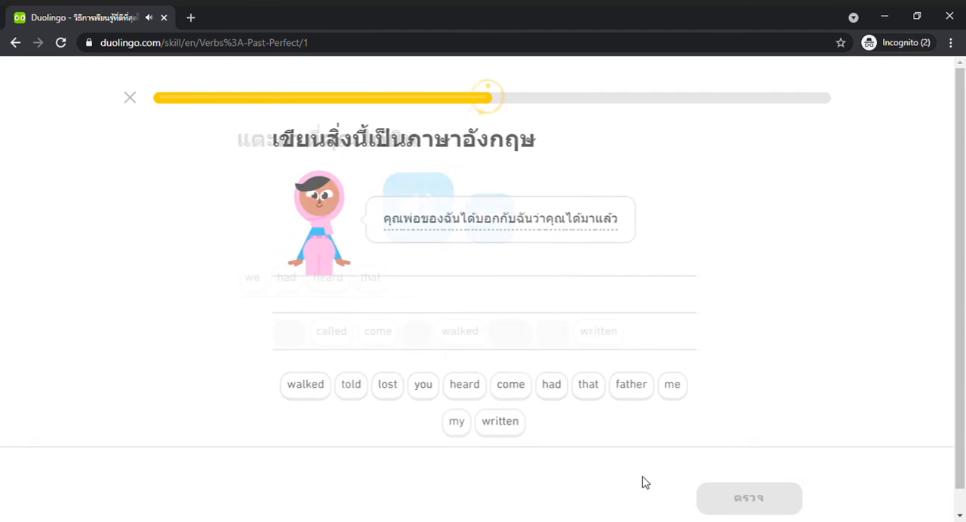
# Assemble 'my father told me that you had come' from the word tiles
pyautogui.click(456, 421)
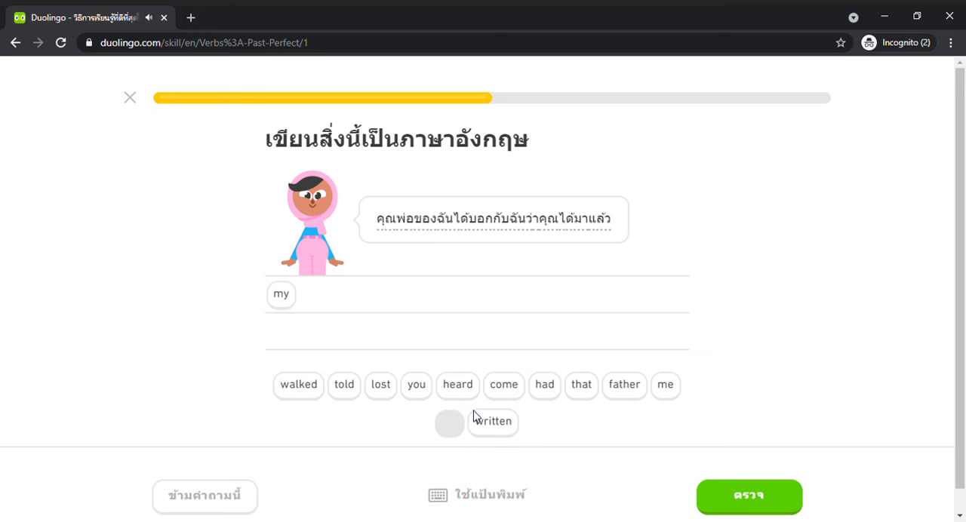
pyautogui.click(625, 385)
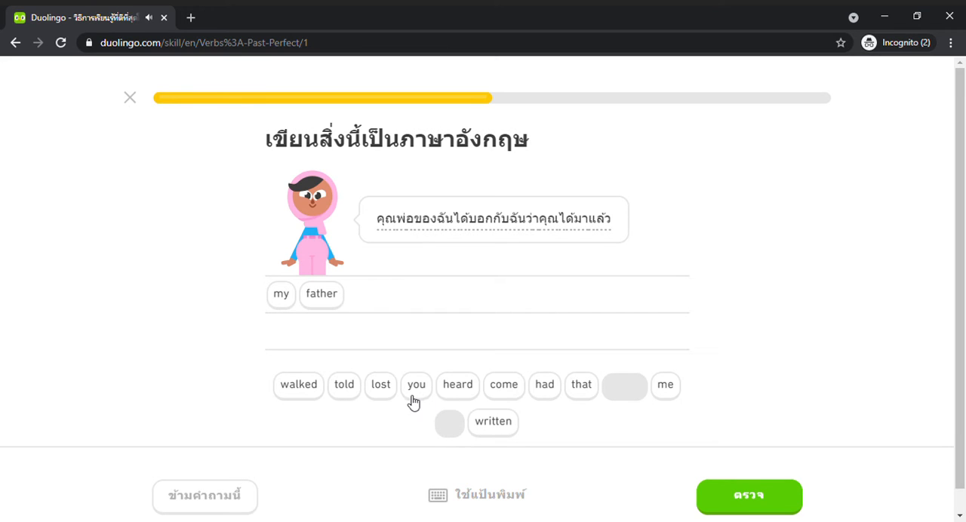
pyautogui.click(543, 384)
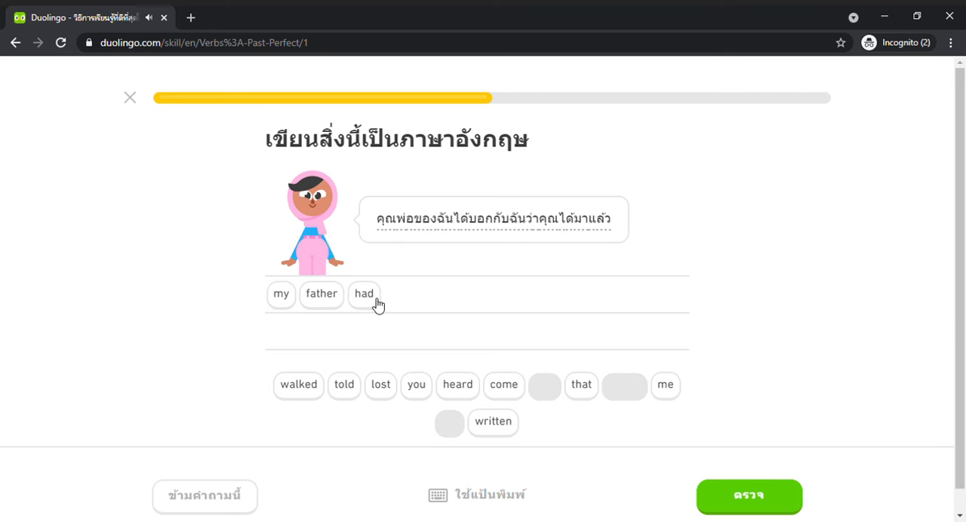
pyautogui.click(363, 292)
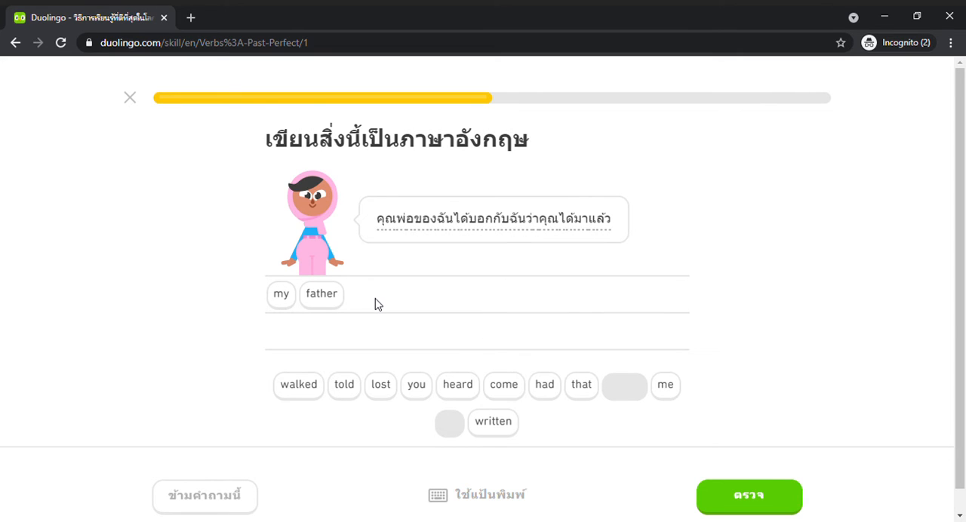
pyautogui.moveTo(441, 431)
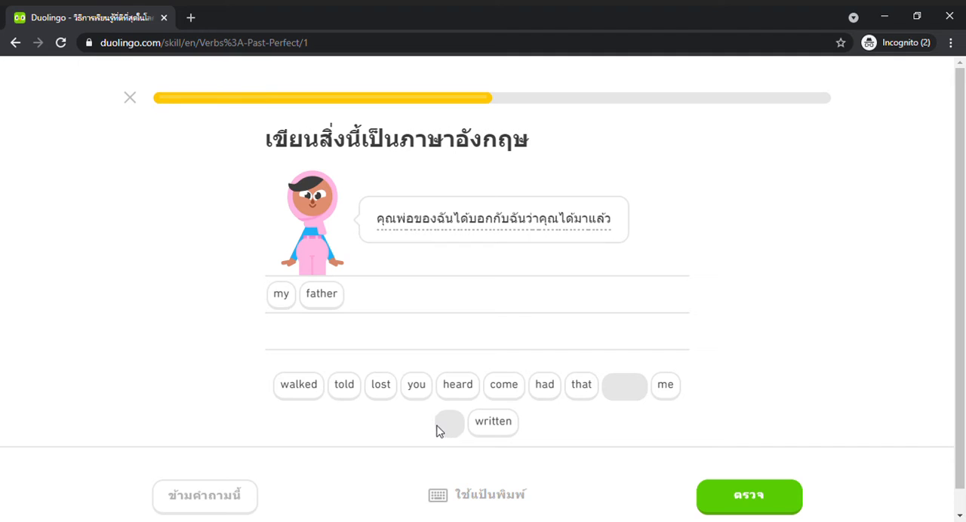
pyautogui.click(344, 385)
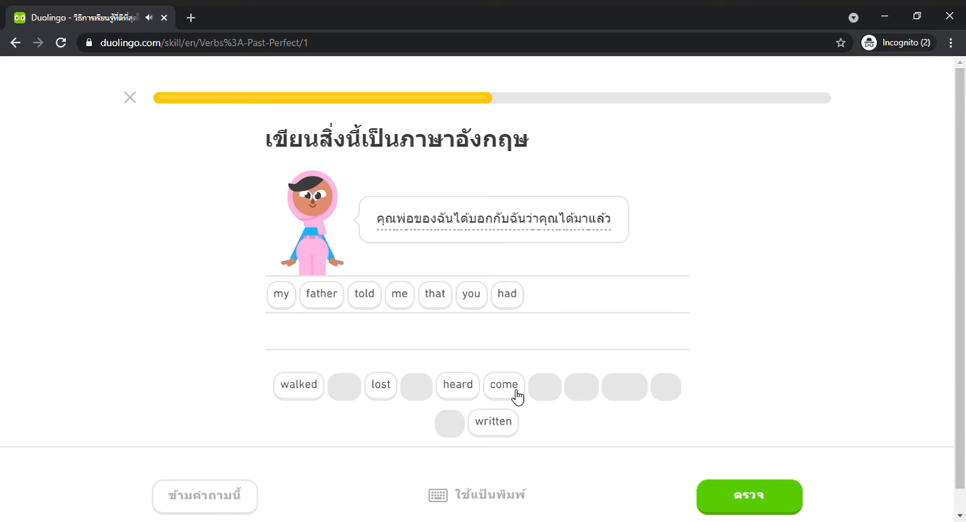
pyautogui.click(504, 385)
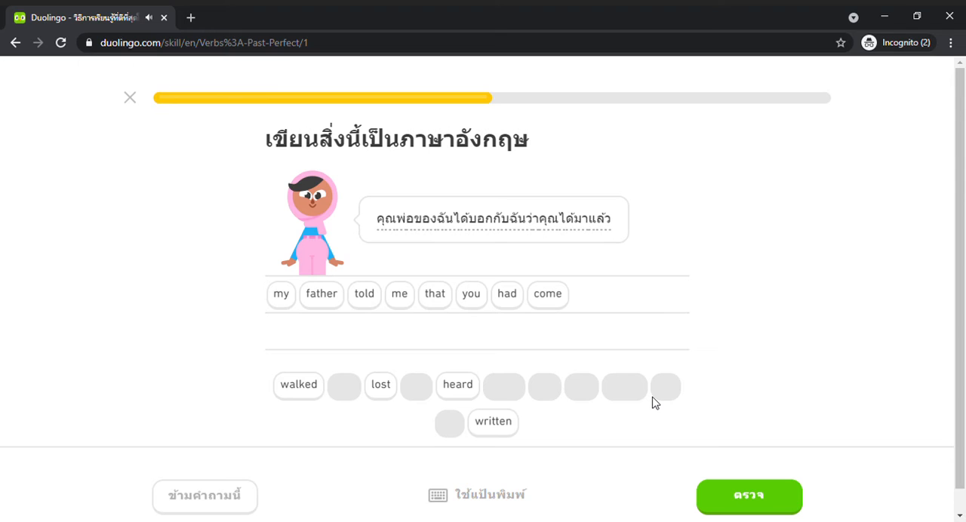
pyautogui.moveTo(641, 399)
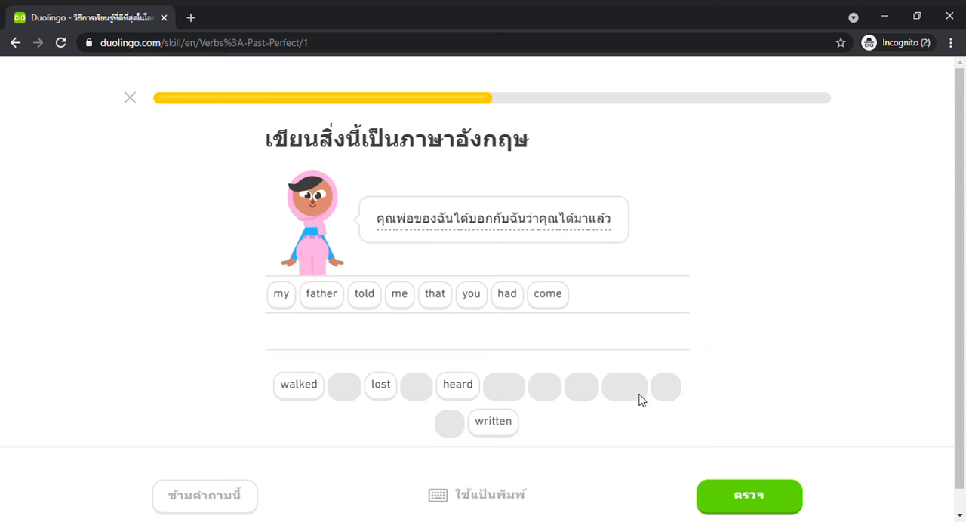
pyautogui.moveTo(540, 371)
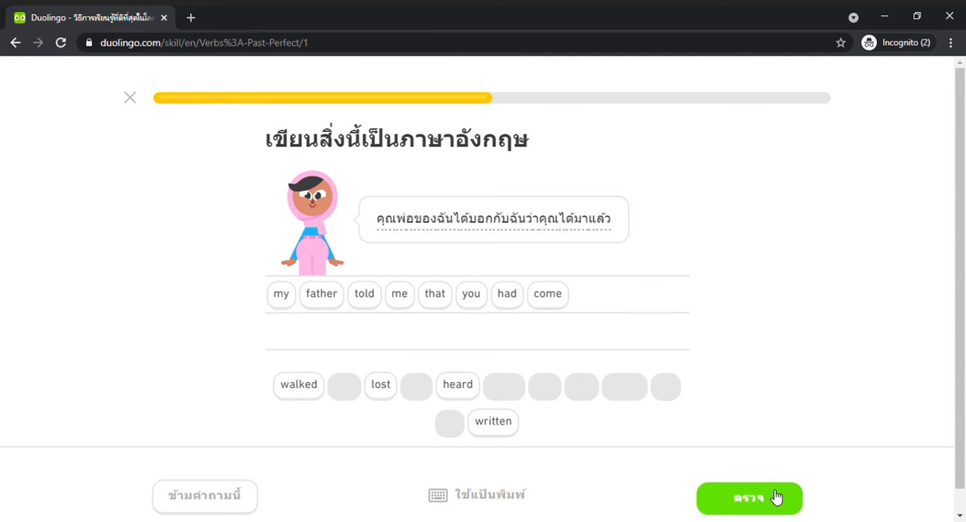
# Submit the answer, then build and submit 'I had walked to your house every day'
pyautogui.click(748, 498)
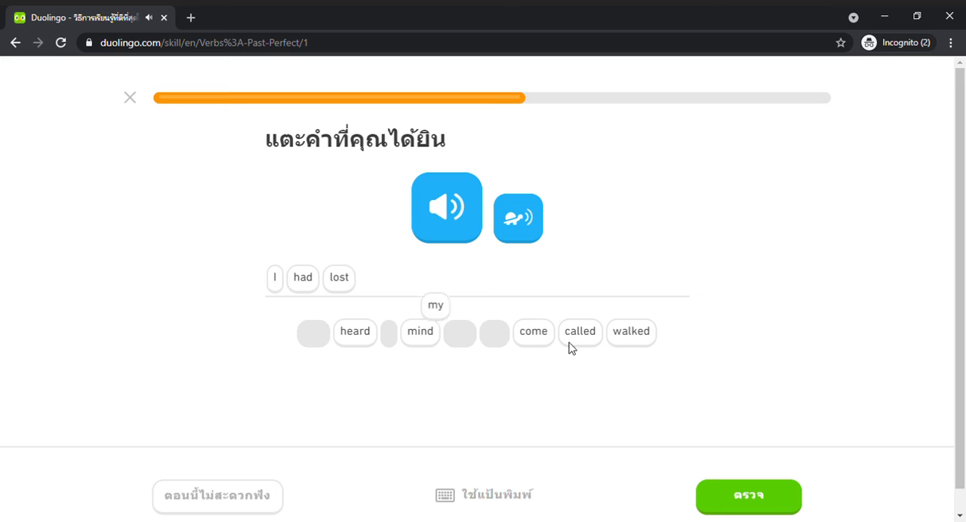
pyautogui.click(748, 497)
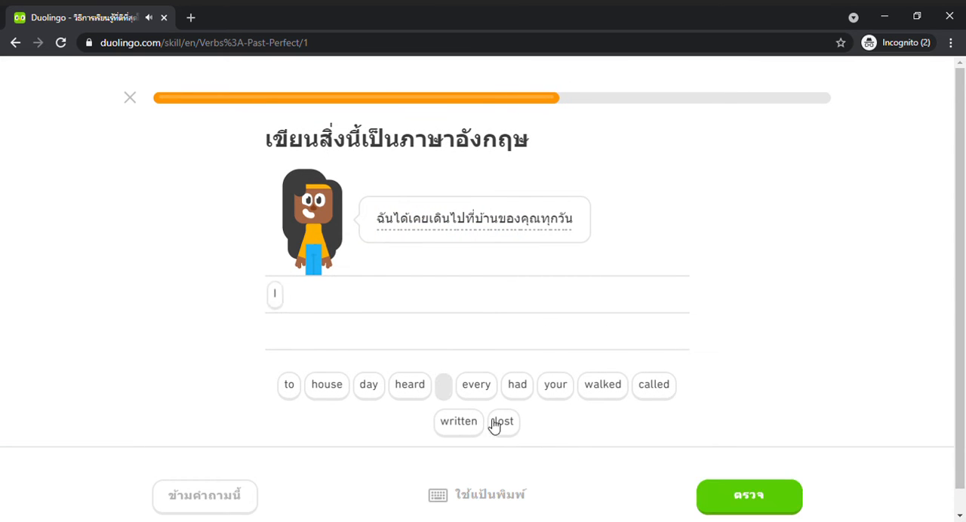
pyautogui.click(516, 385)
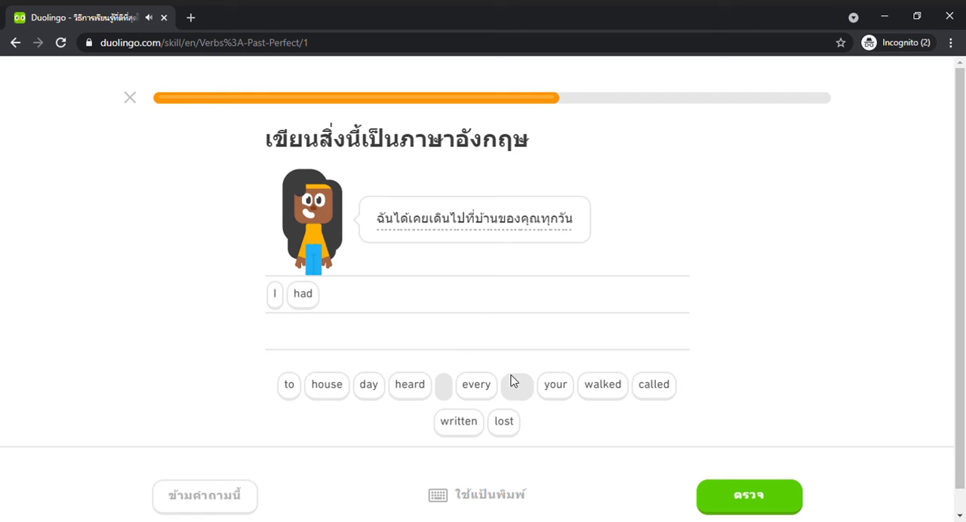
pyautogui.click(602, 385)
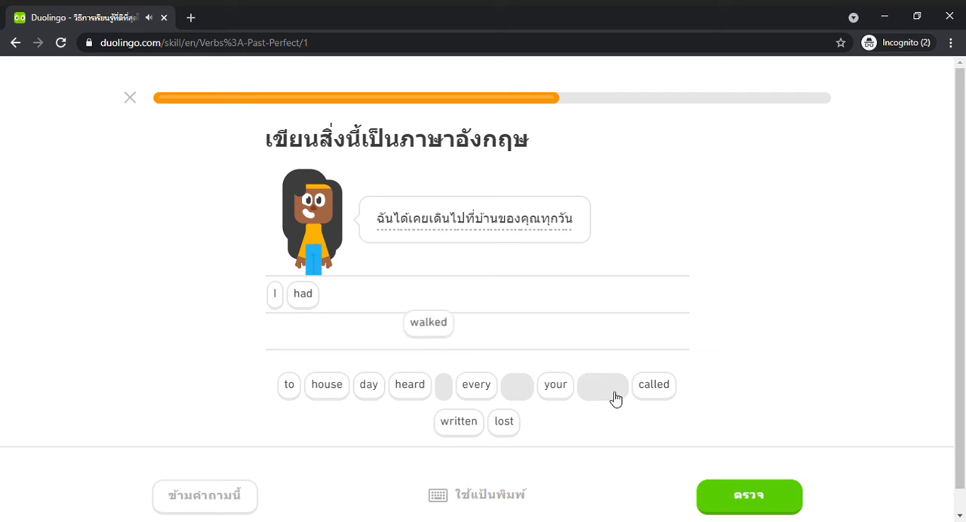
pyautogui.click(290, 383)
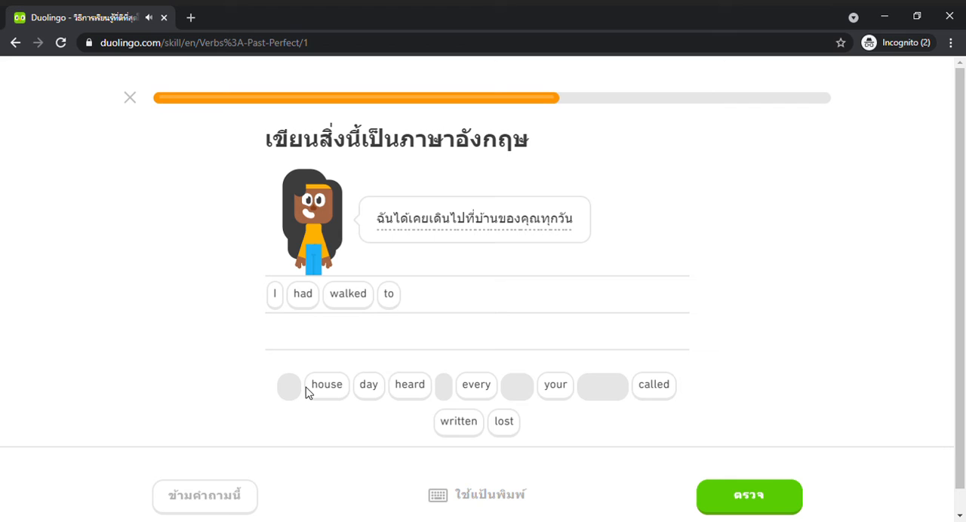
pyautogui.click(387, 293)
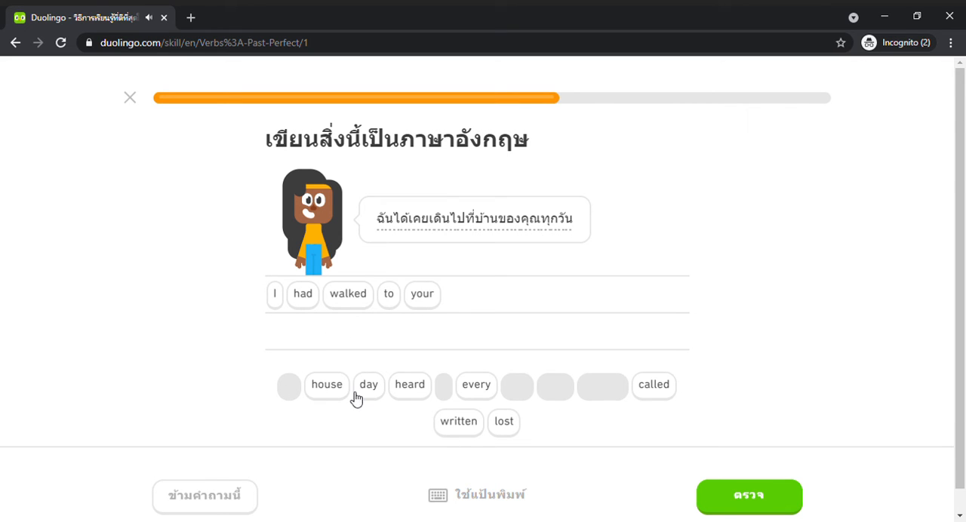
pyautogui.click(368, 385)
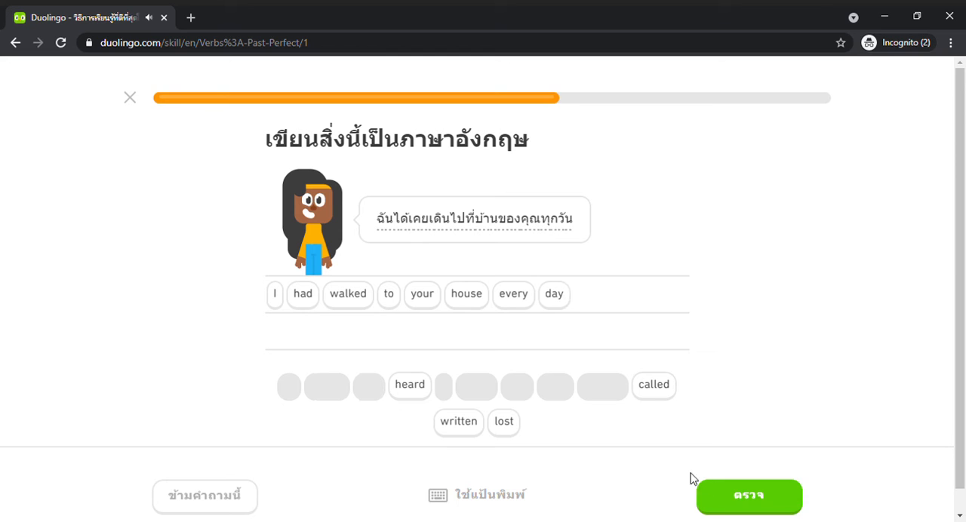
pyautogui.click(748, 496)
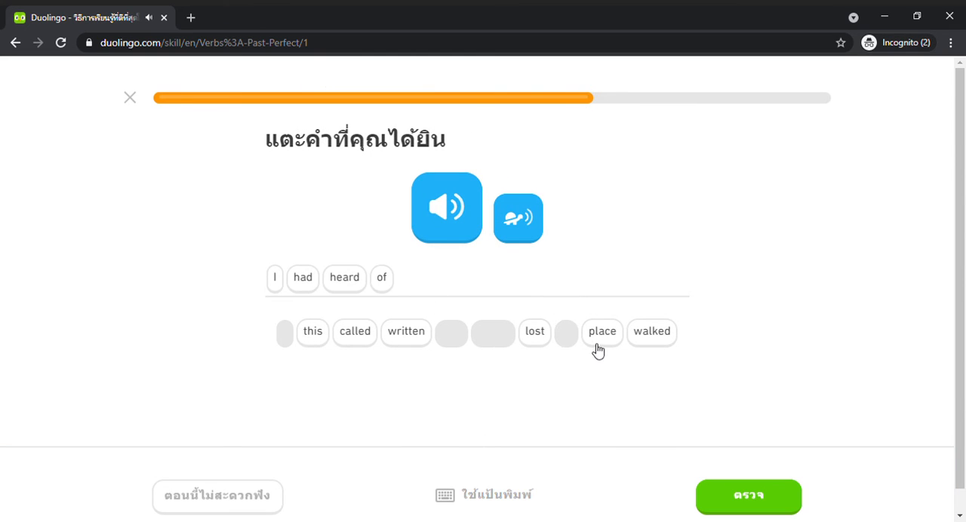
# Answer the listening exercise 'I had heard of this place' and submit it
pyautogui.click(601, 331)
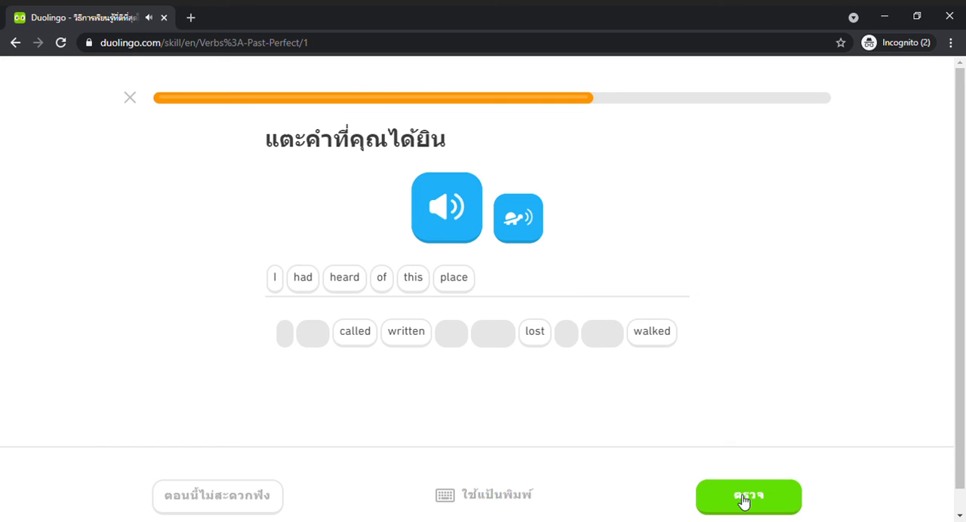
pyautogui.click(749, 498)
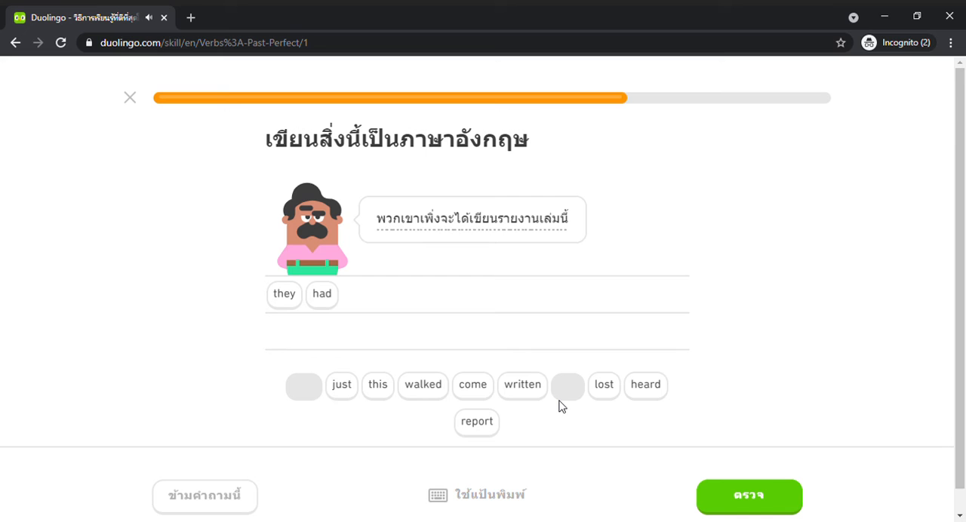
pyautogui.moveTo(350, 386)
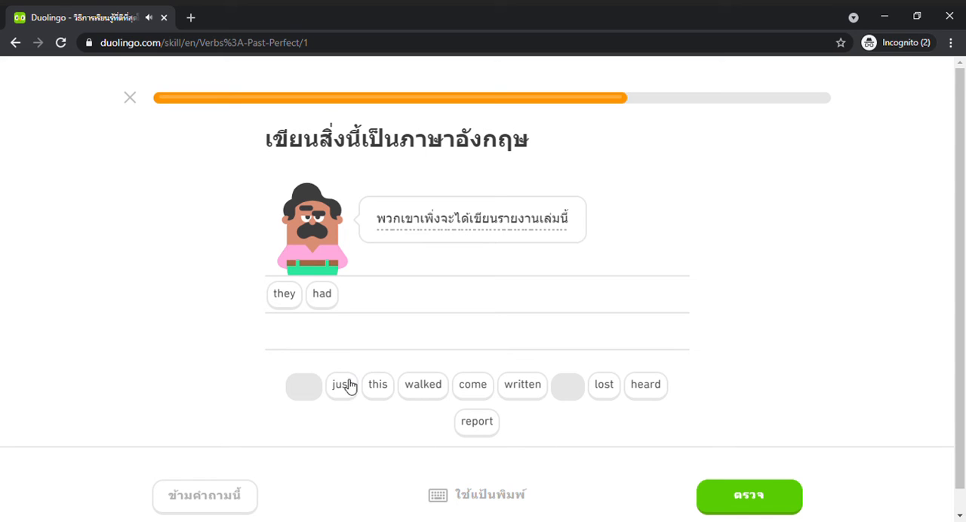
# Finish and submit the heard sentence 'this is the watch that I had lost'
pyautogui.click(342, 384)
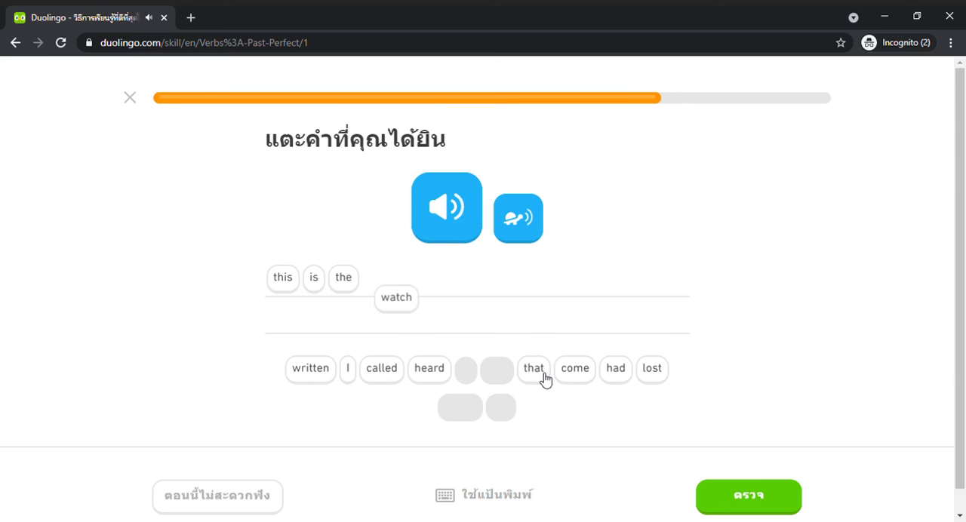
pyautogui.click(533, 370)
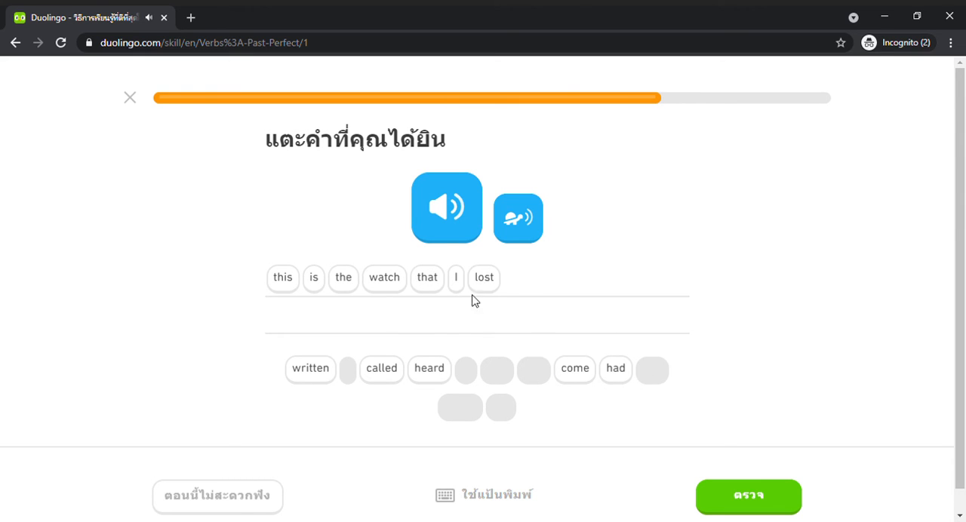
pyautogui.click(616, 370)
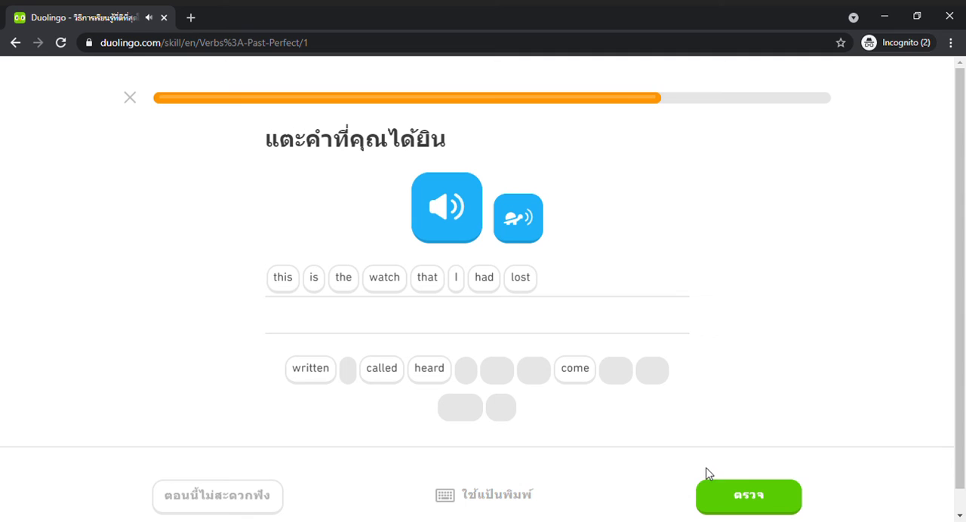
pyautogui.click(749, 497)
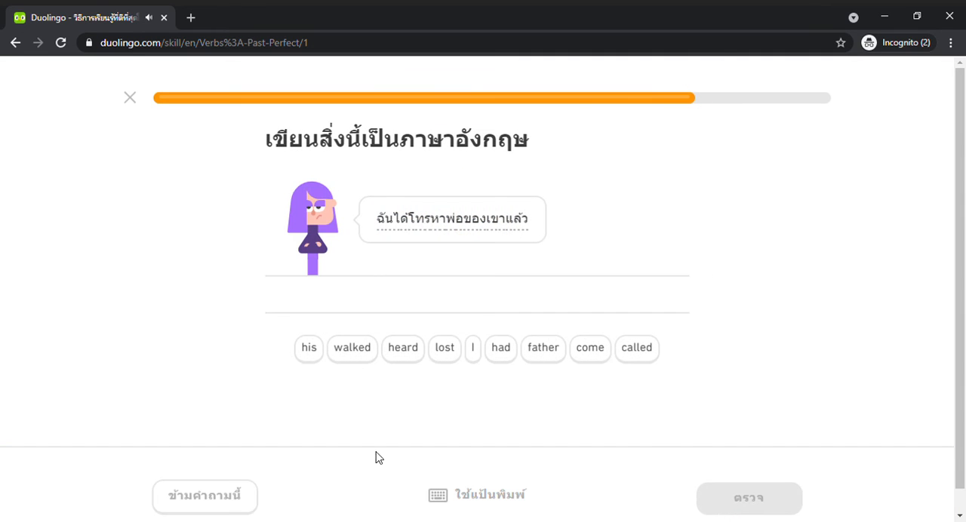
# Build 'I had called his father' and submit it
pyautogui.click(472, 347)
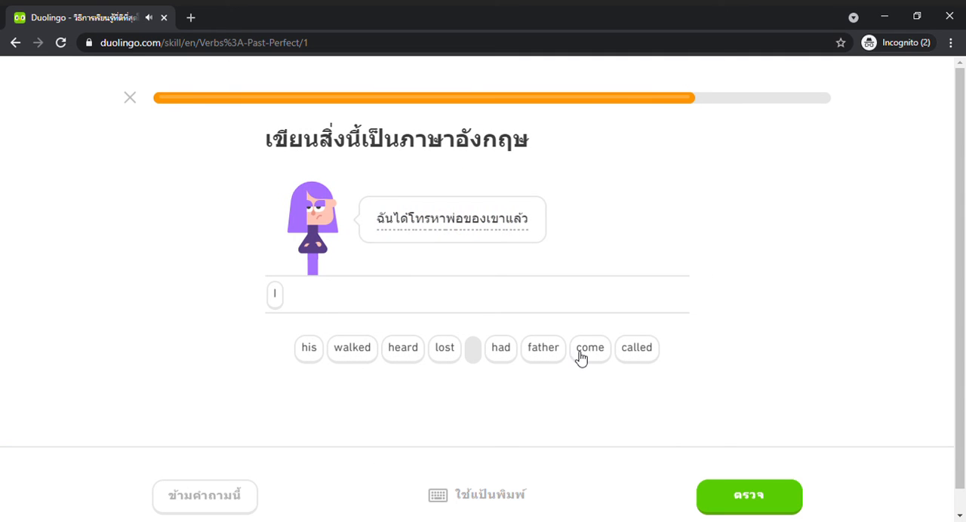
pyautogui.click(501, 347)
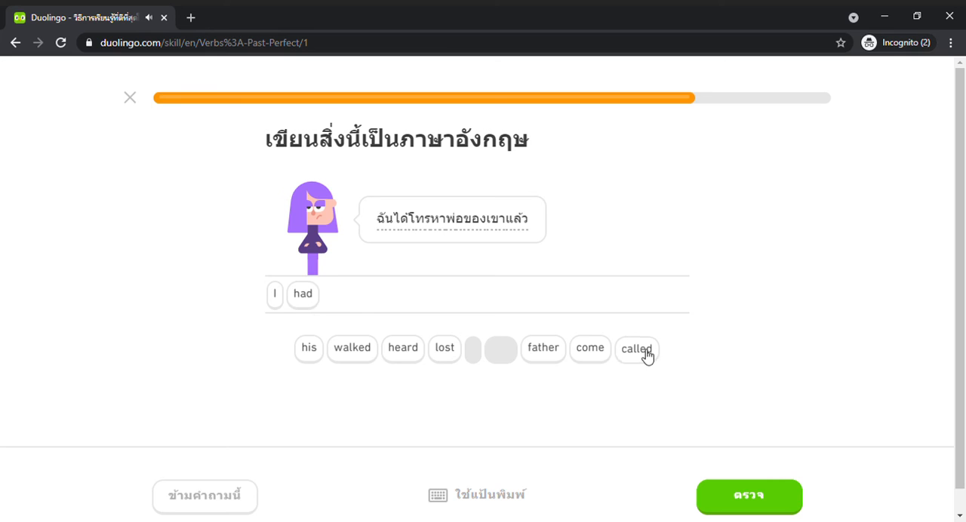
pyautogui.click(637, 347)
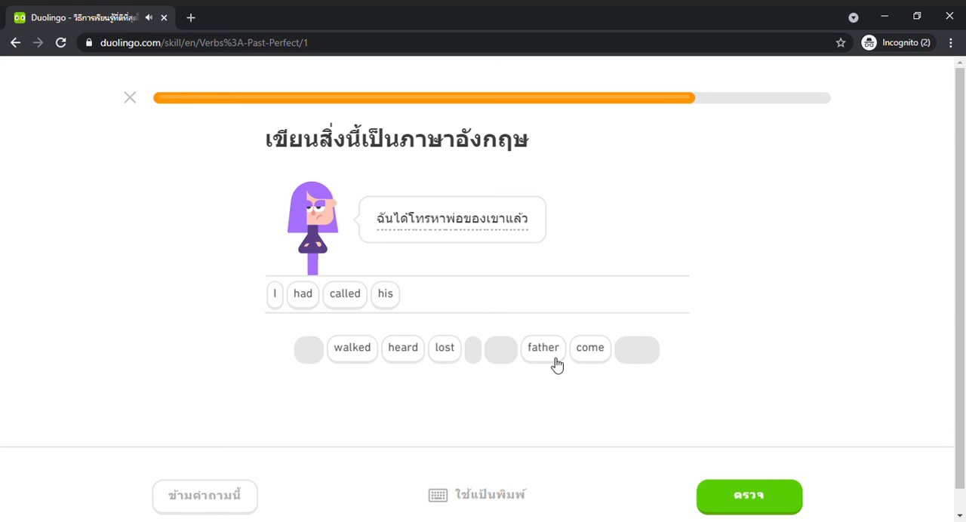
pyautogui.click(544, 347)
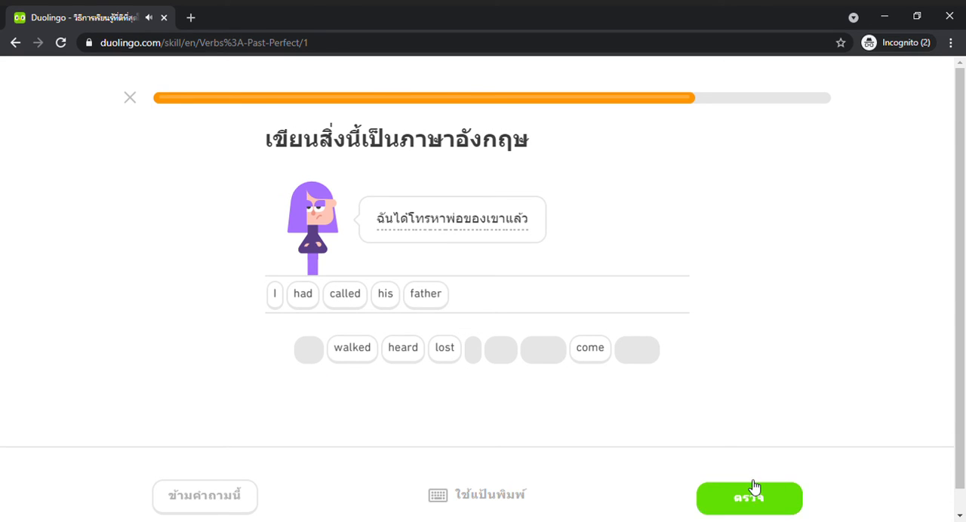
pyautogui.click(748, 498)
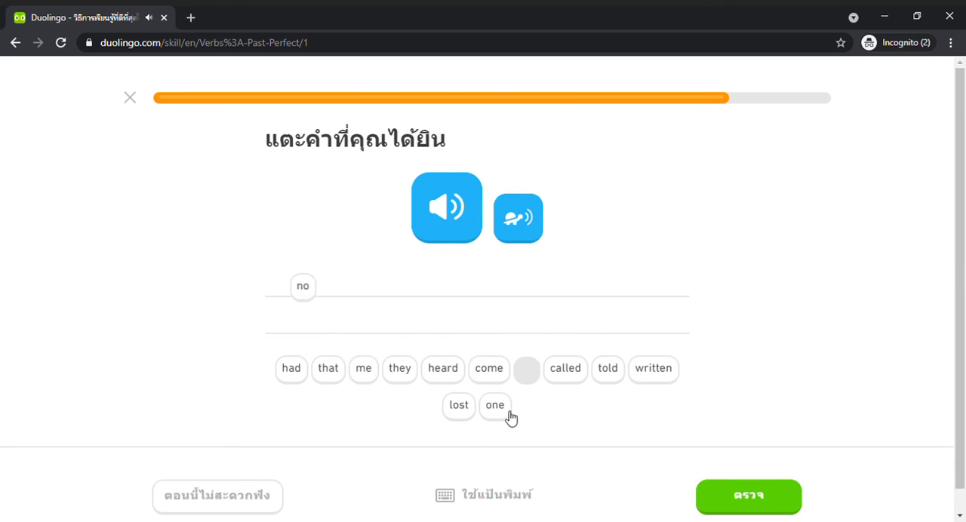
# Complete 'no one told me that they had come' and continue past the feedback
pyautogui.click(494, 406)
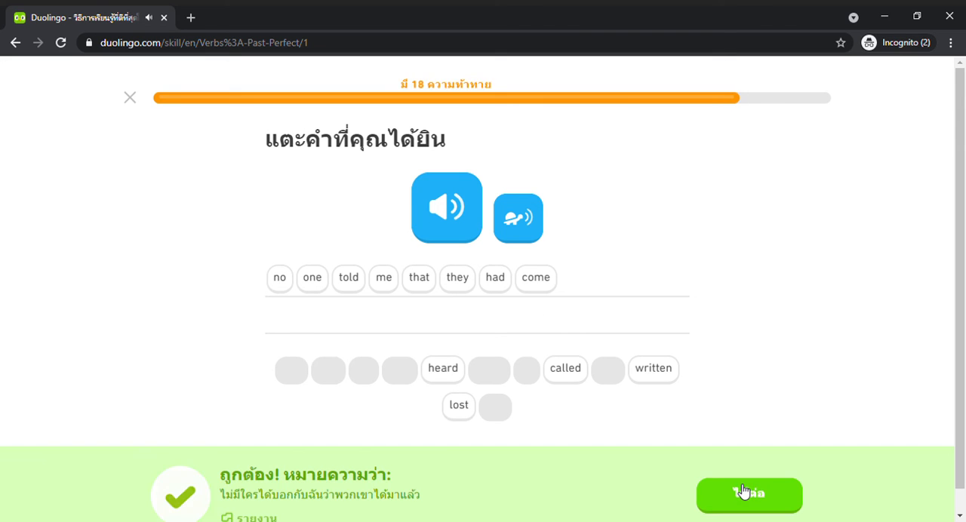
pyautogui.click(748, 495)
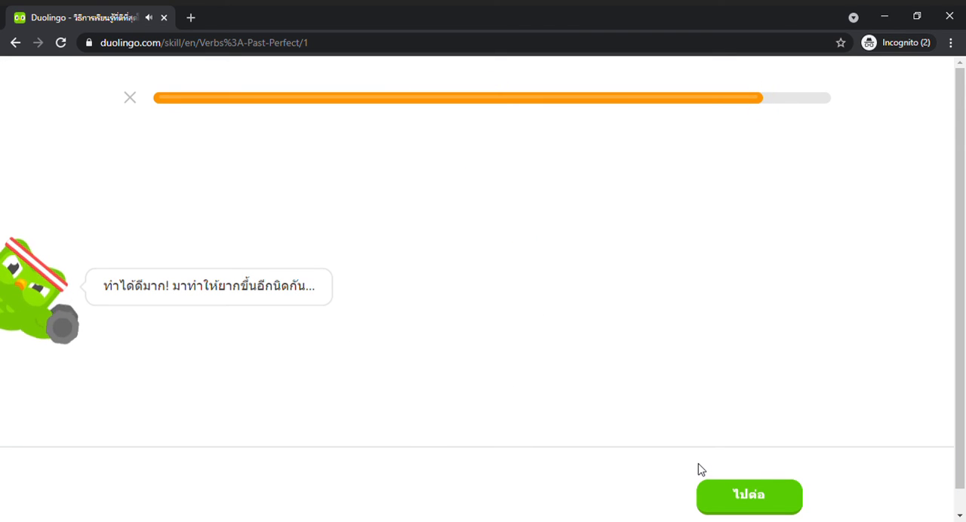
# Continue to the harder typed-translation exercise and focus its answer box
pyautogui.click(748, 495)
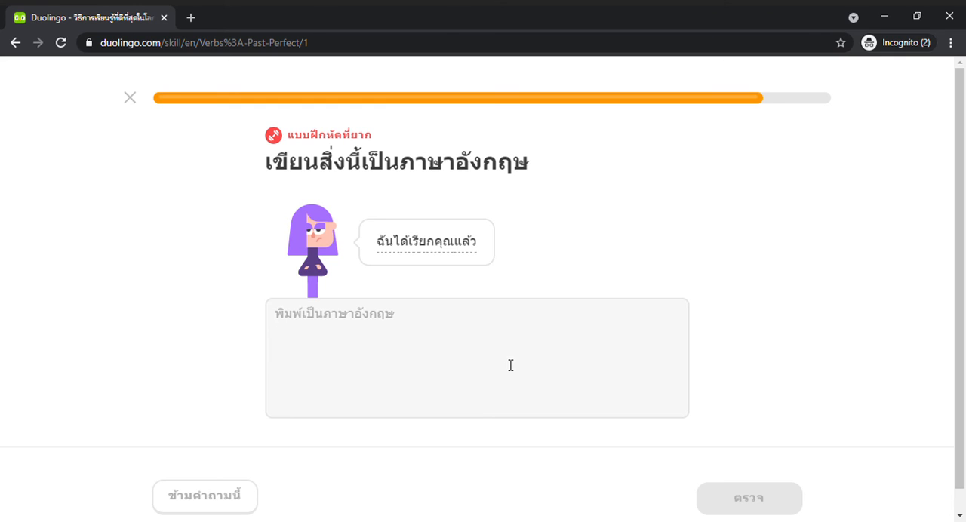
pyautogui.click(477, 314)
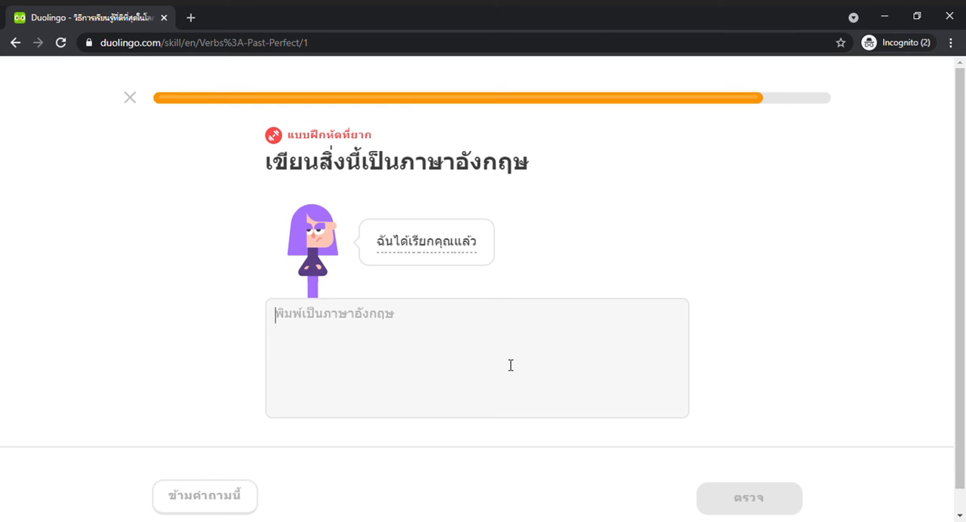